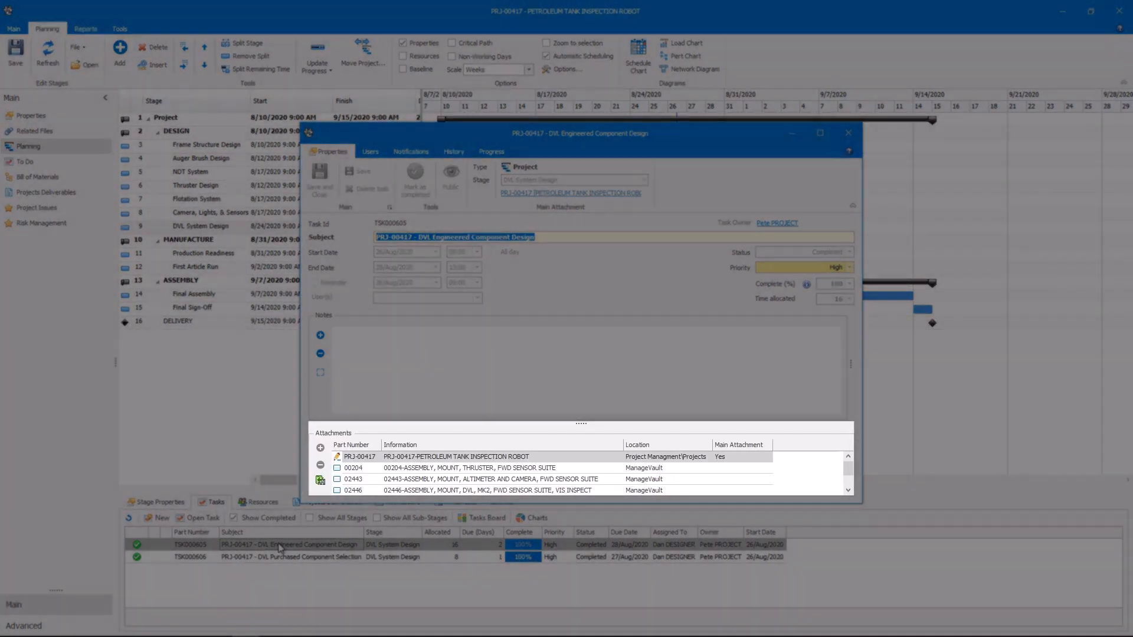
# Close the DVL Engineered Component Design task, regroup the Tasks Board, then show Project Issues.
pyautogui.click(847, 132)
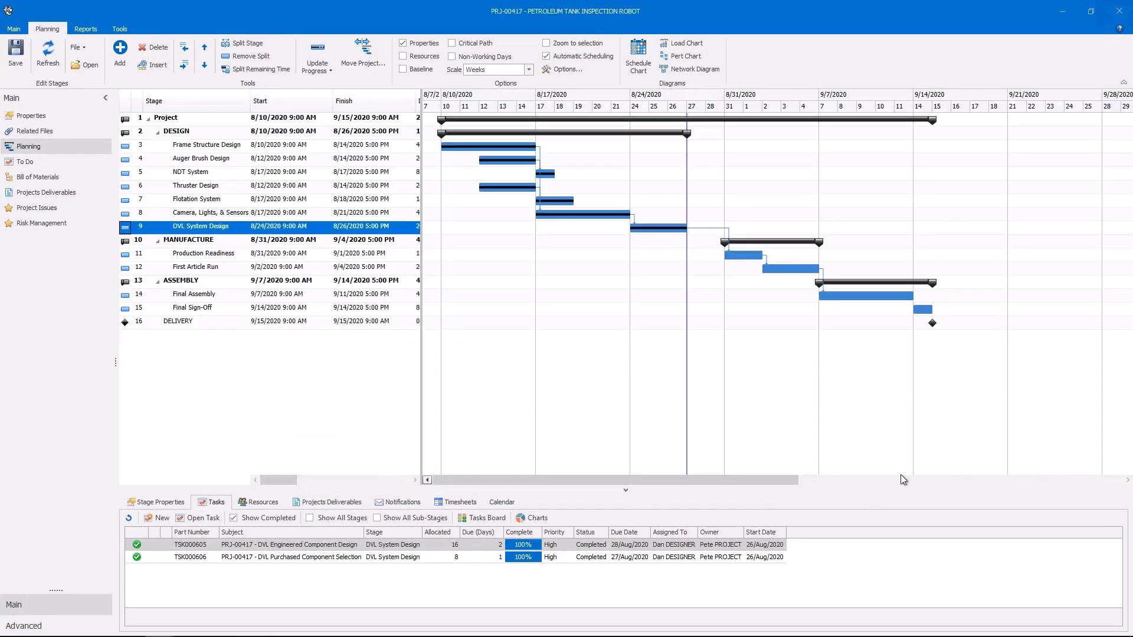
pyautogui.click(482, 518)
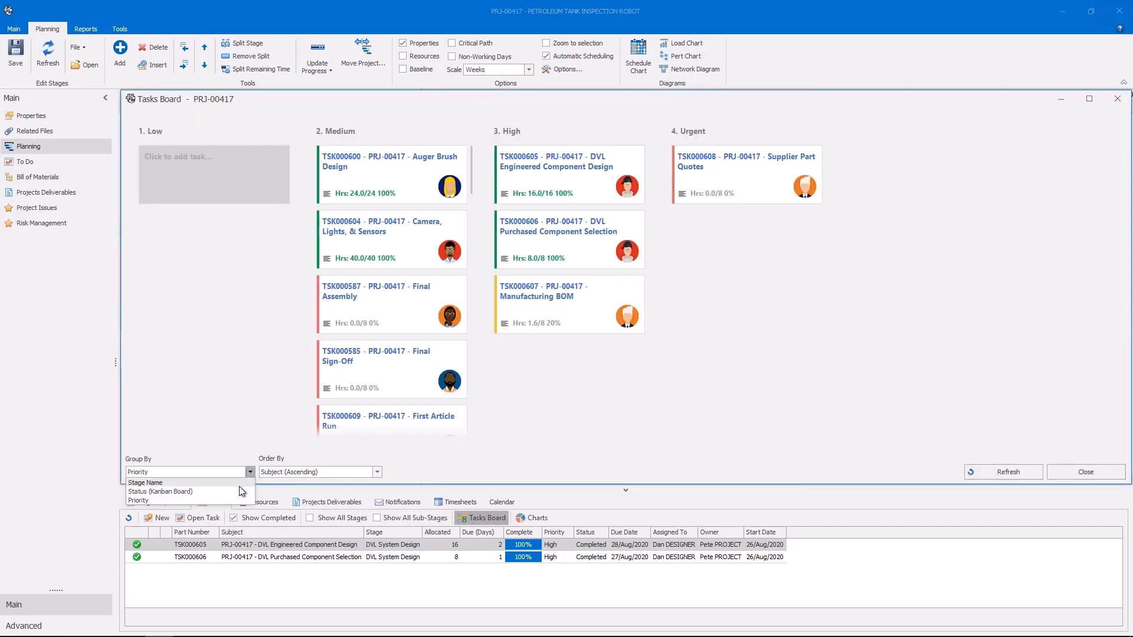
pyautogui.click(161, 491)
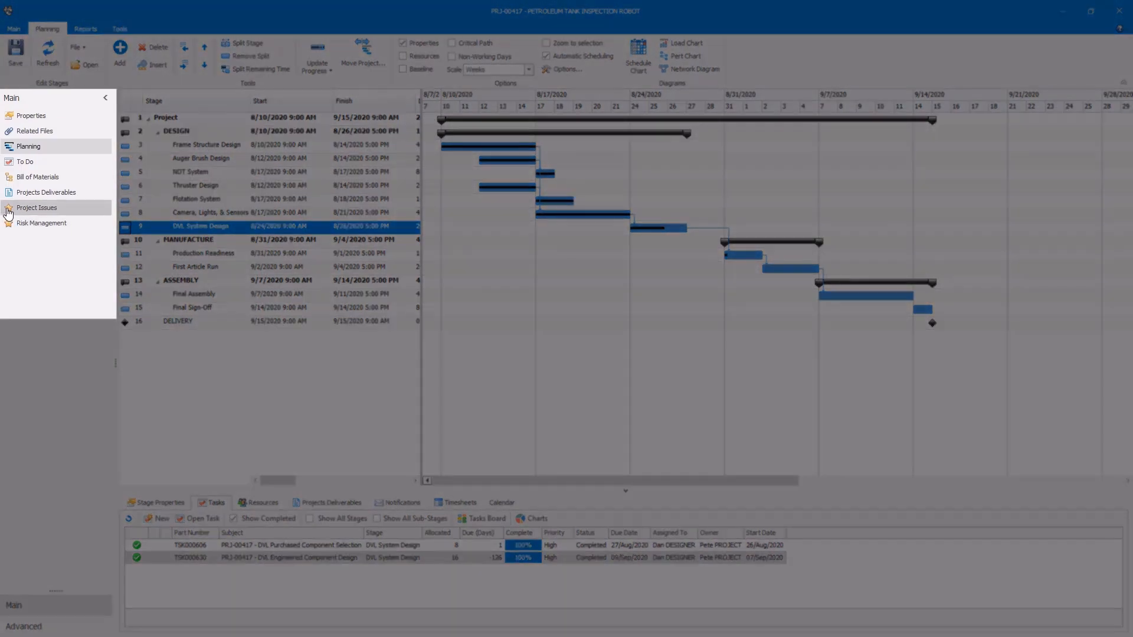
pyautogui.click(37, 207)
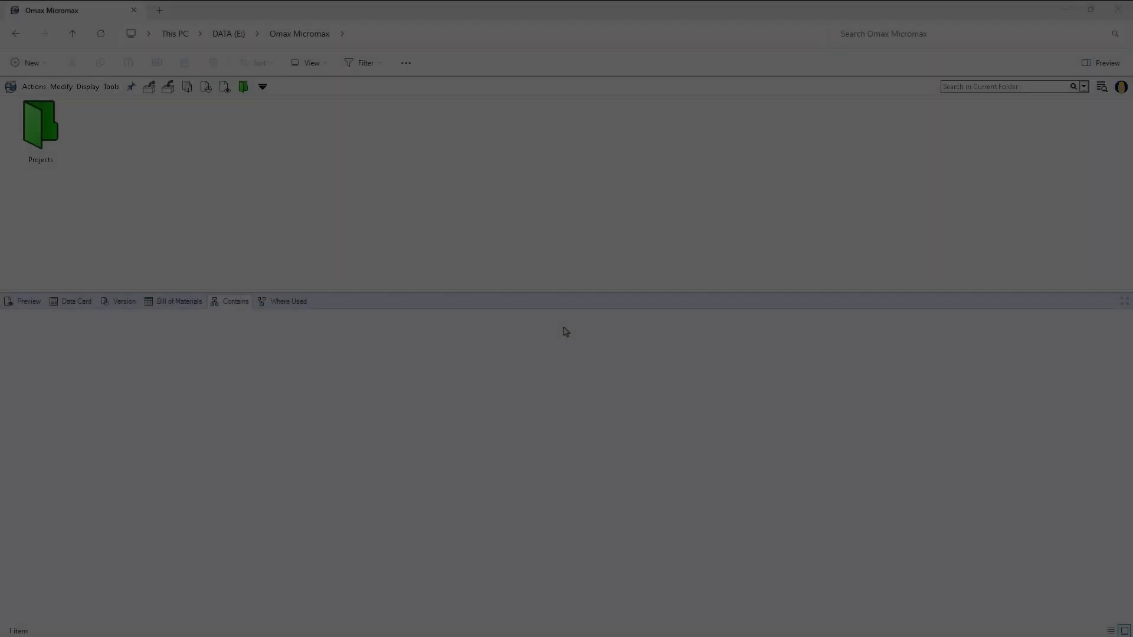
# Browse Projects > P-00340 > Engineering and inspect the funnel sub-assembly in the Bill of Materials.
pyautogui.doubleClick(40, 124)
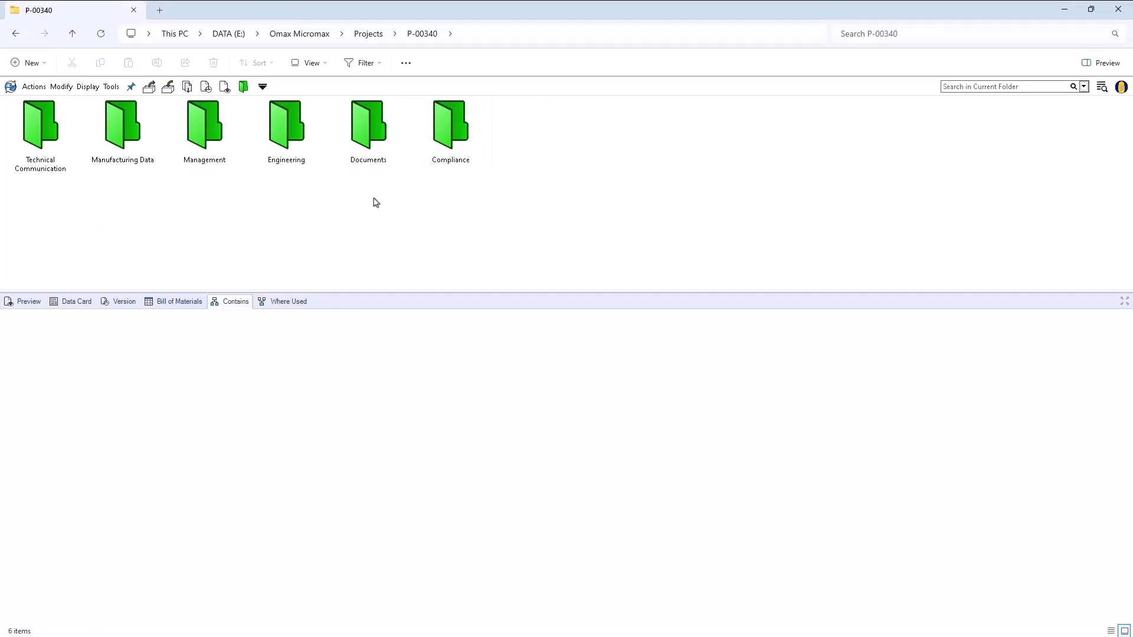
pyautogui.doubleClick(286, 122)
pyautogui.write('hopper')
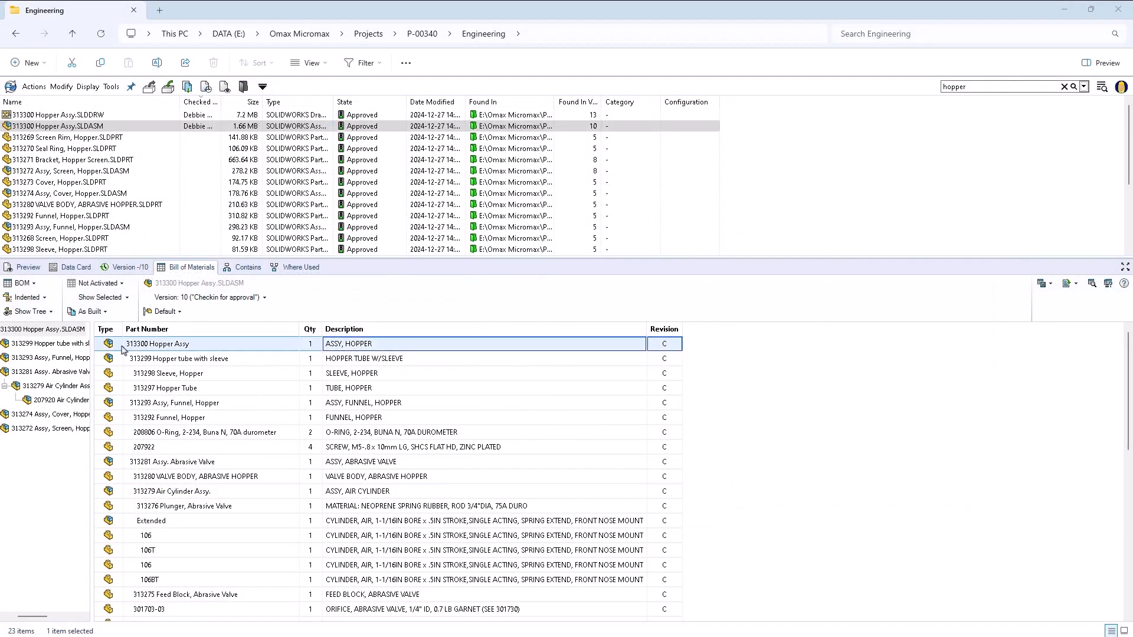
pyautogui.click(177, 402)
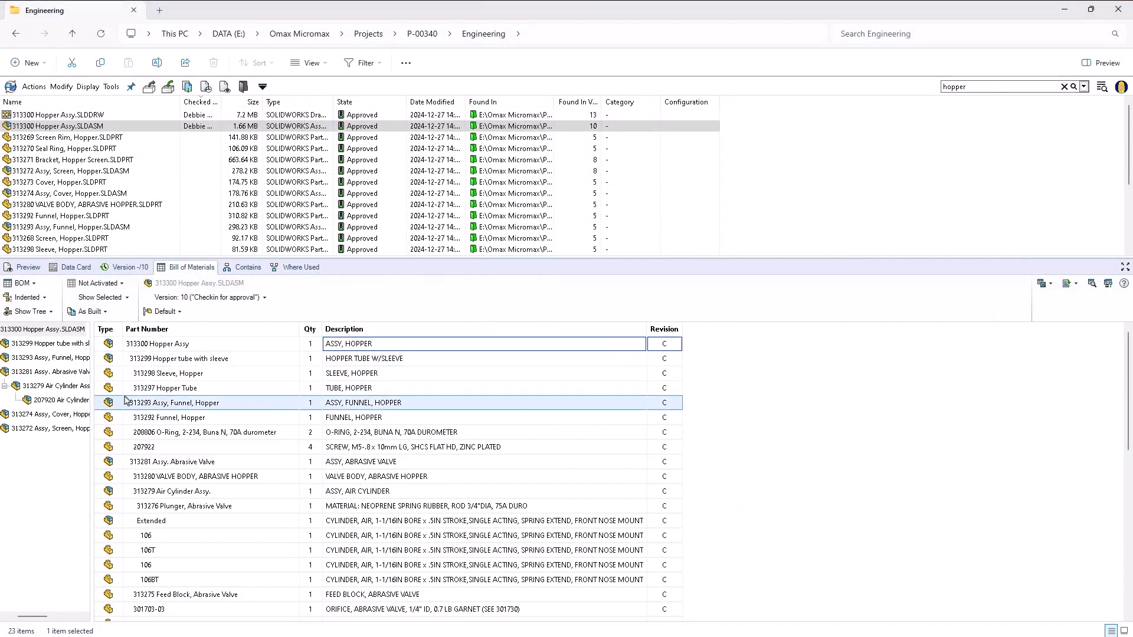
pyautogui.click(248, 266)
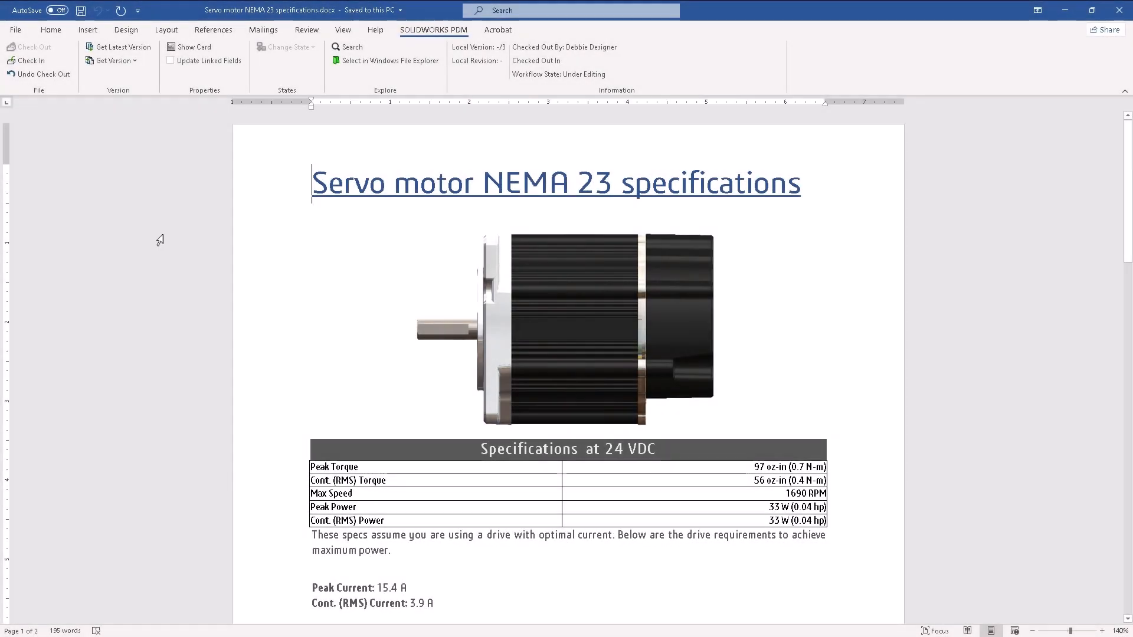
# Check in the servo motor specifications document with comment 'Completed Technical Spec document.'.
pyautogui.click(35, 59)
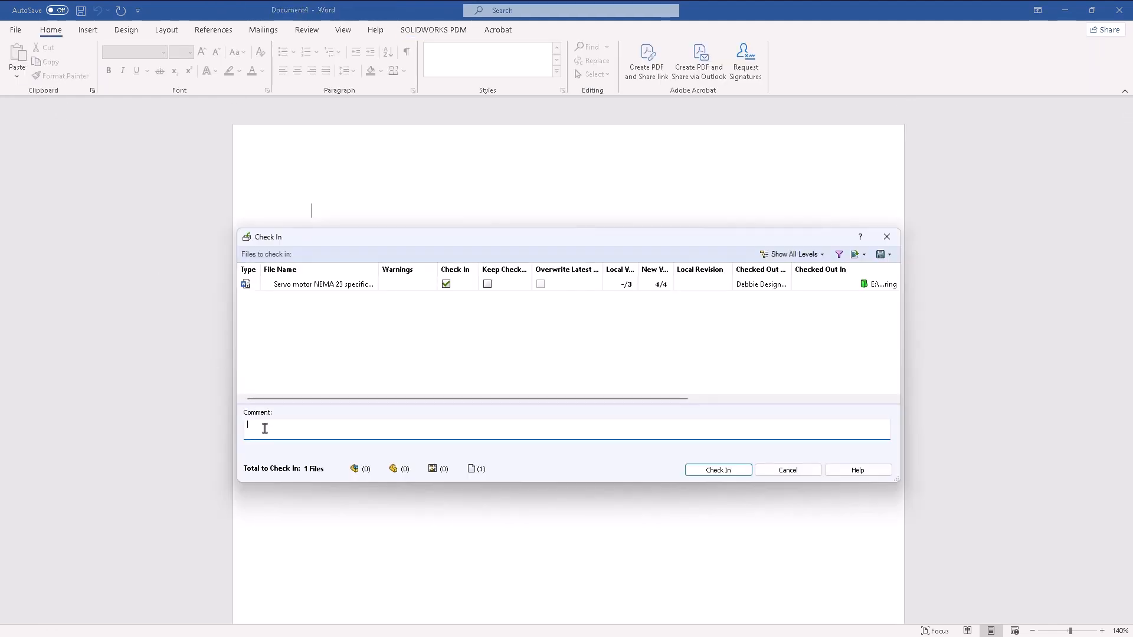
pyautogui.write('Completed Technical Spec document.')
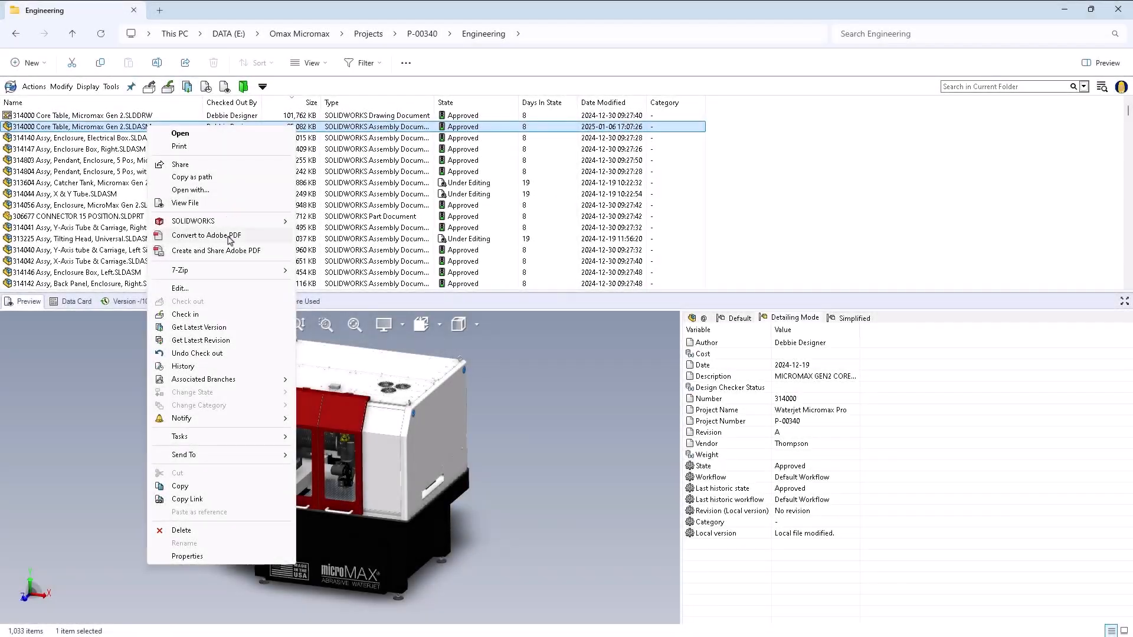
# Go to the abrasive hopper lid's Associated Branches folder and preview Branch 2.
pyautogui.click(181, 366)
pyautogui.write('Abrasive hopper')
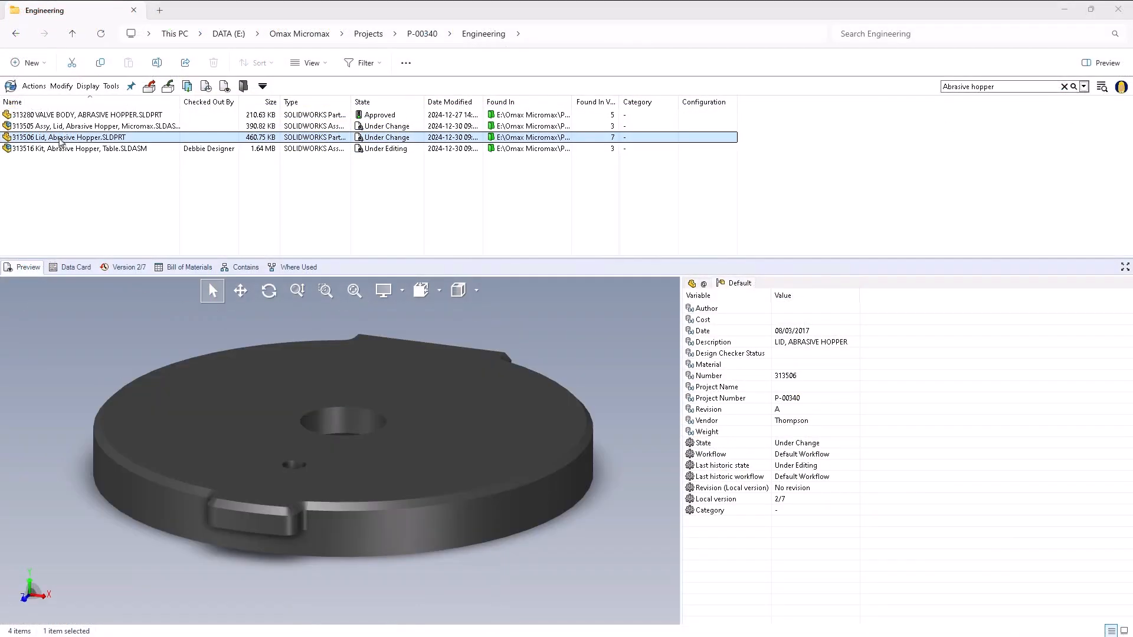
pyautogui.rightClick(59, 137)
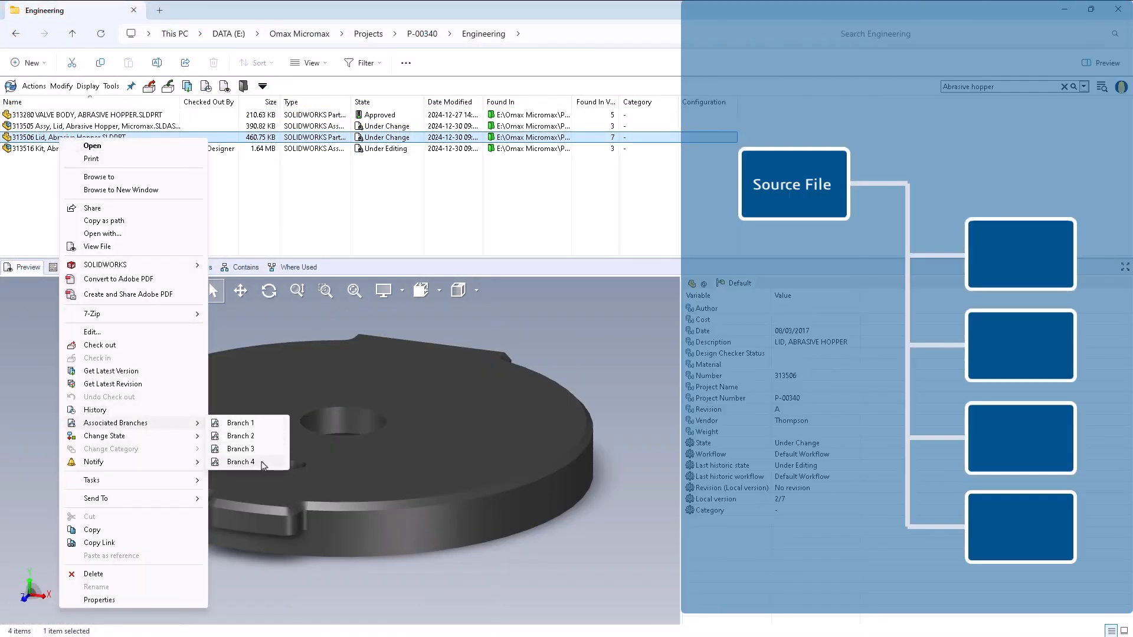
pyautogui.click(240, 423)
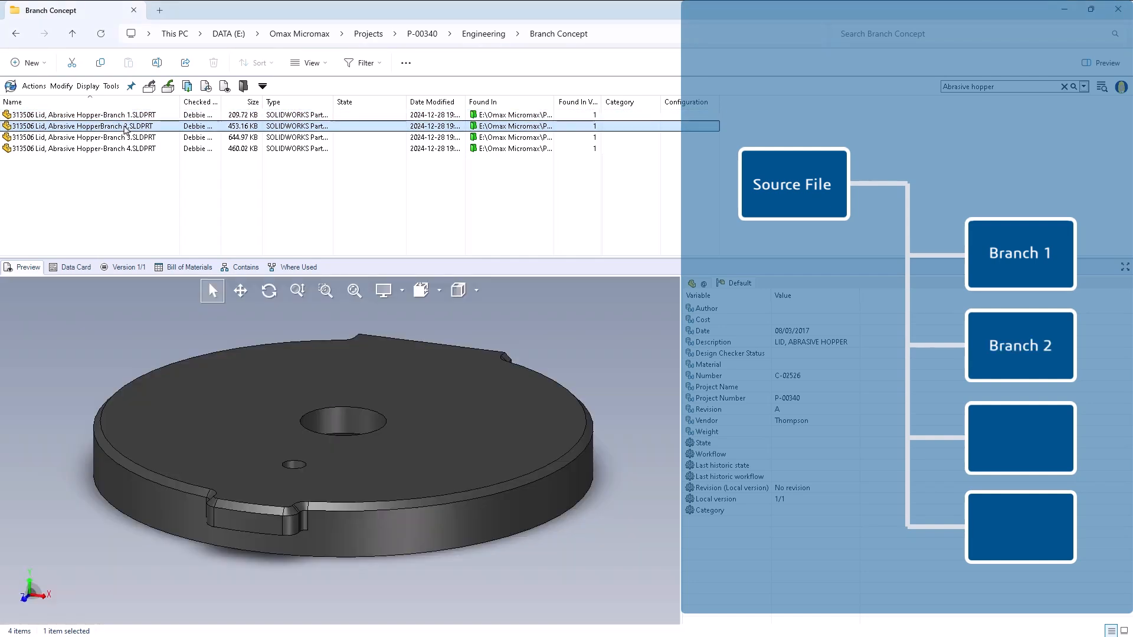
pyautogui.click(89, 148)
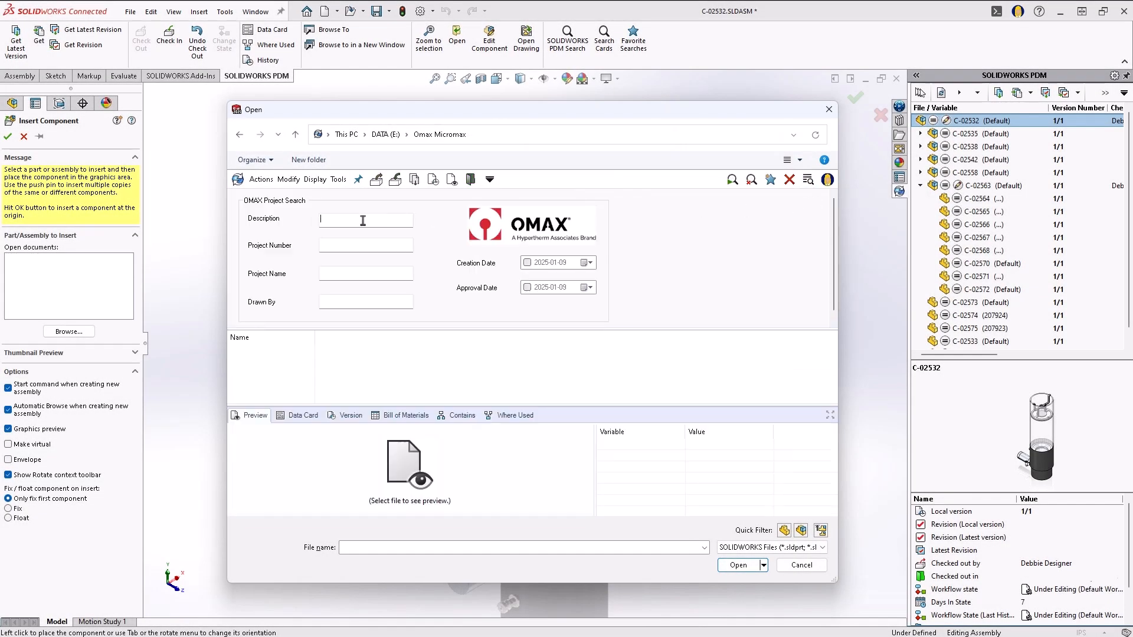
# Search description 'Bracket Screen Hopper' in project P-0034 and insert part C-02569.SLDPRT.
pyautogui.write('Bracket Screen Hopper')
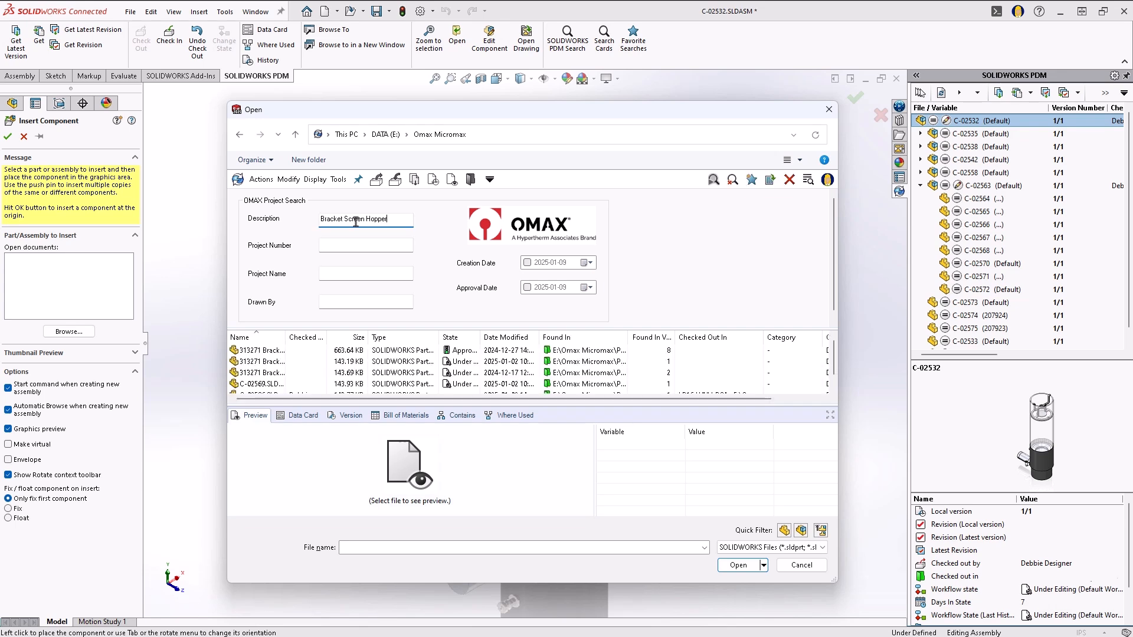
pyautogui.write('P-0034')
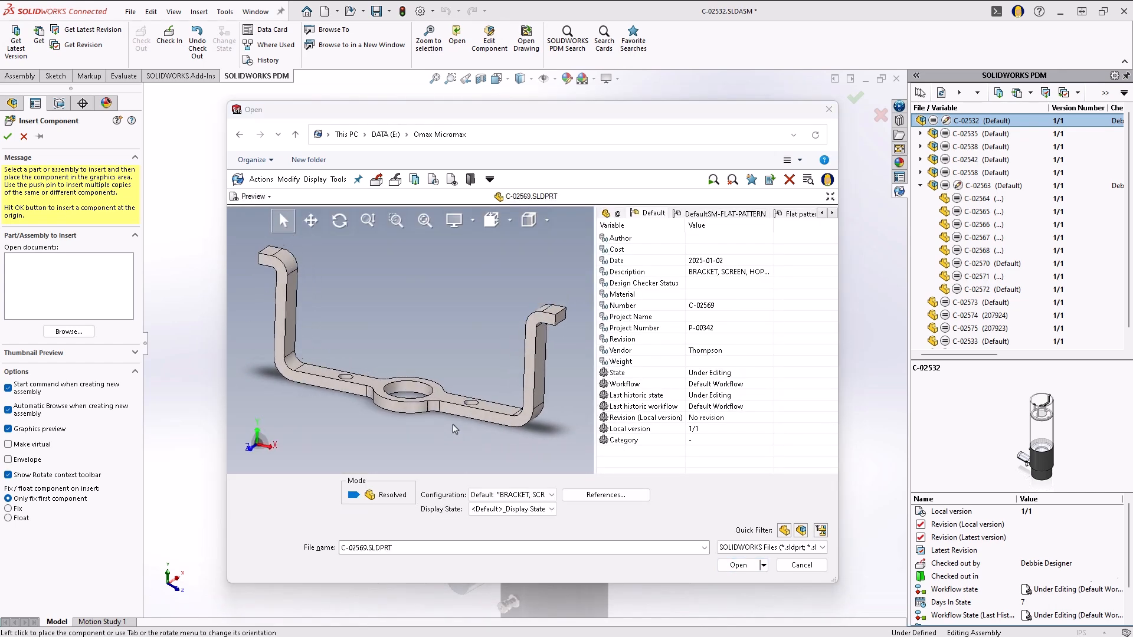
pyautogui.click(737, 565)
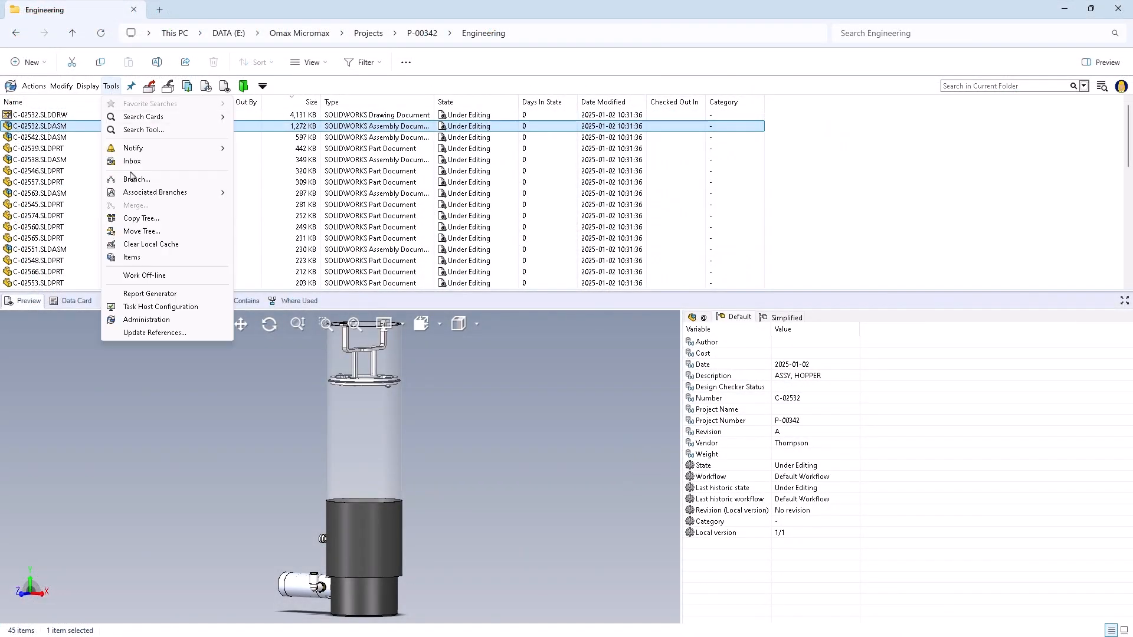
# Start Copy Tree on C-02532.SLDASM and rename the copied files with serial numbers.
pyautogui.click(141, 217)
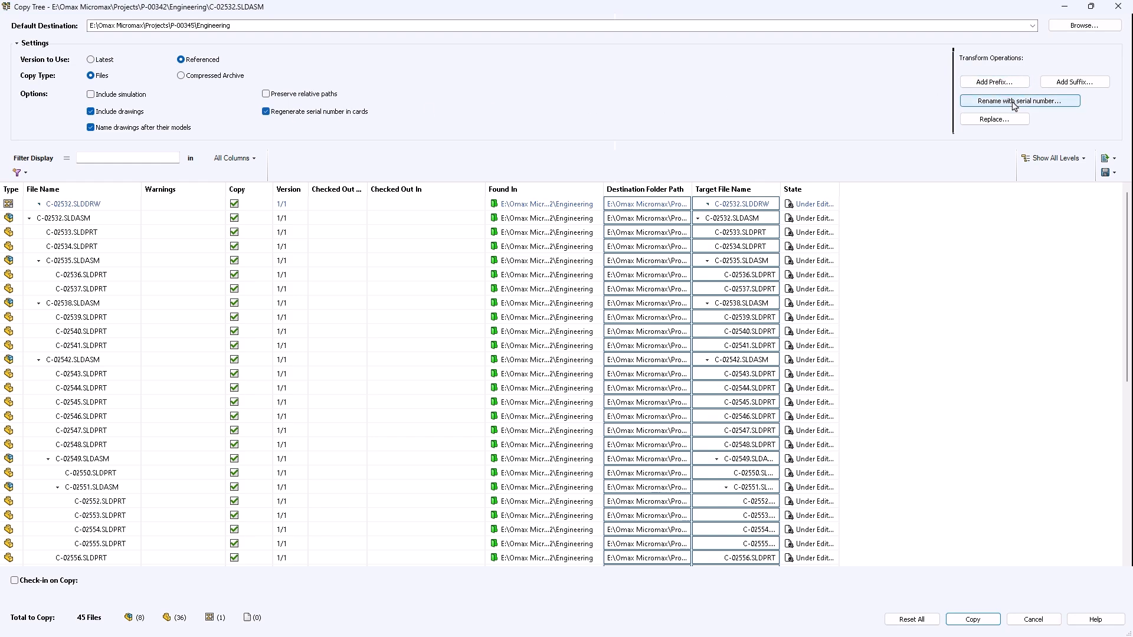
pyautogui.click(1019, 101)
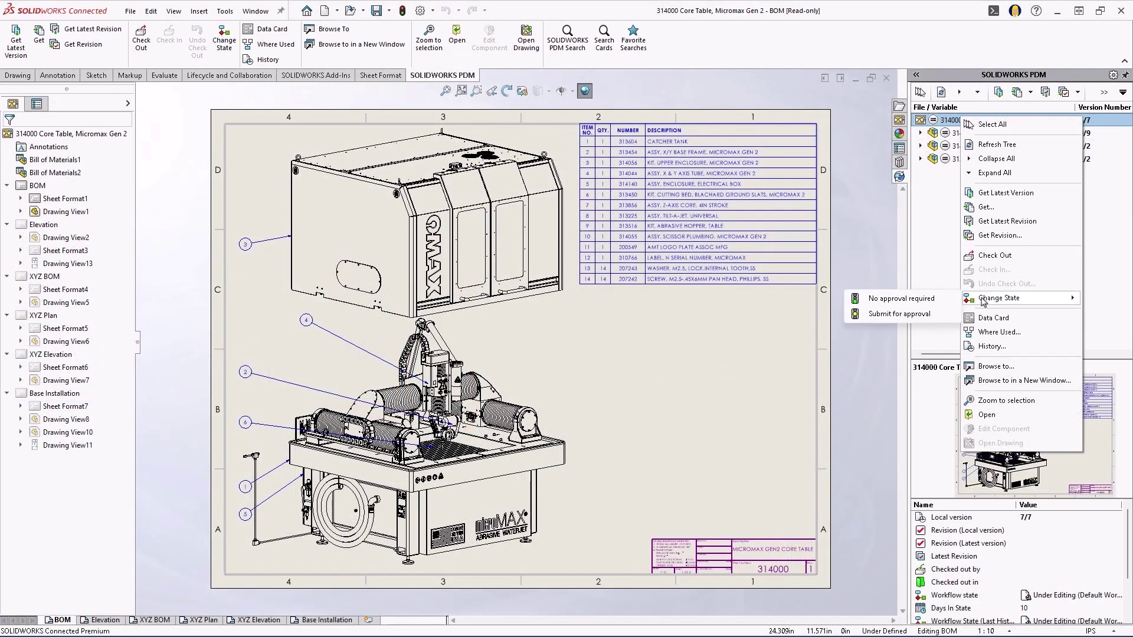
# Submit the Core Table drawing and references for approval with comment asking Megan to review.
pyautogui.click(899, 314)
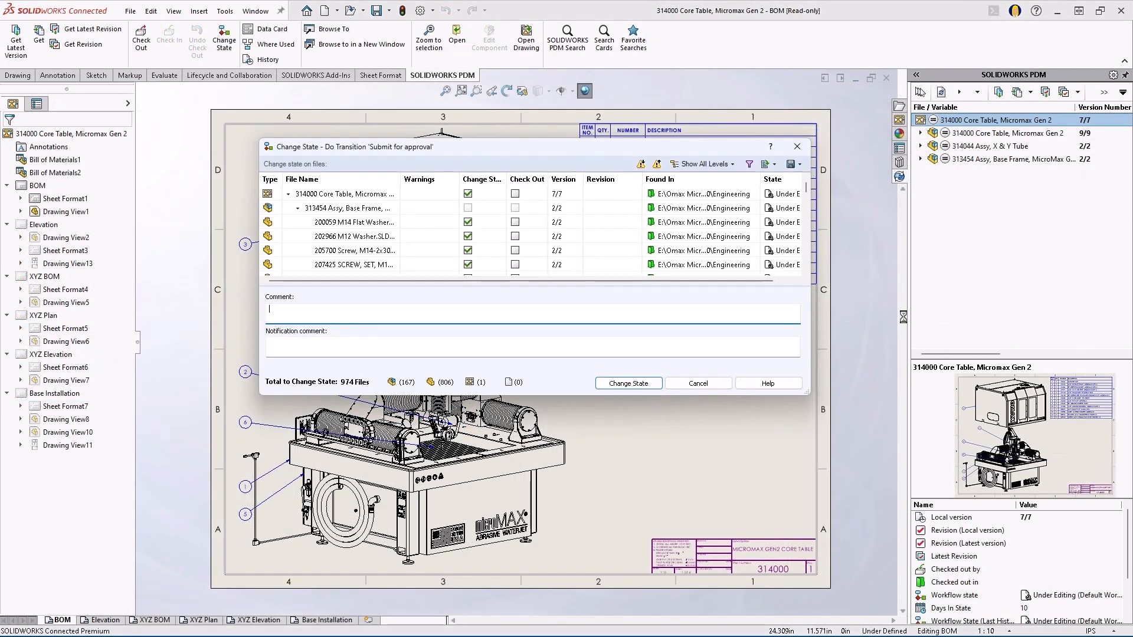
pyautogui.write('Megan please review and approve this top level assembly drawing')
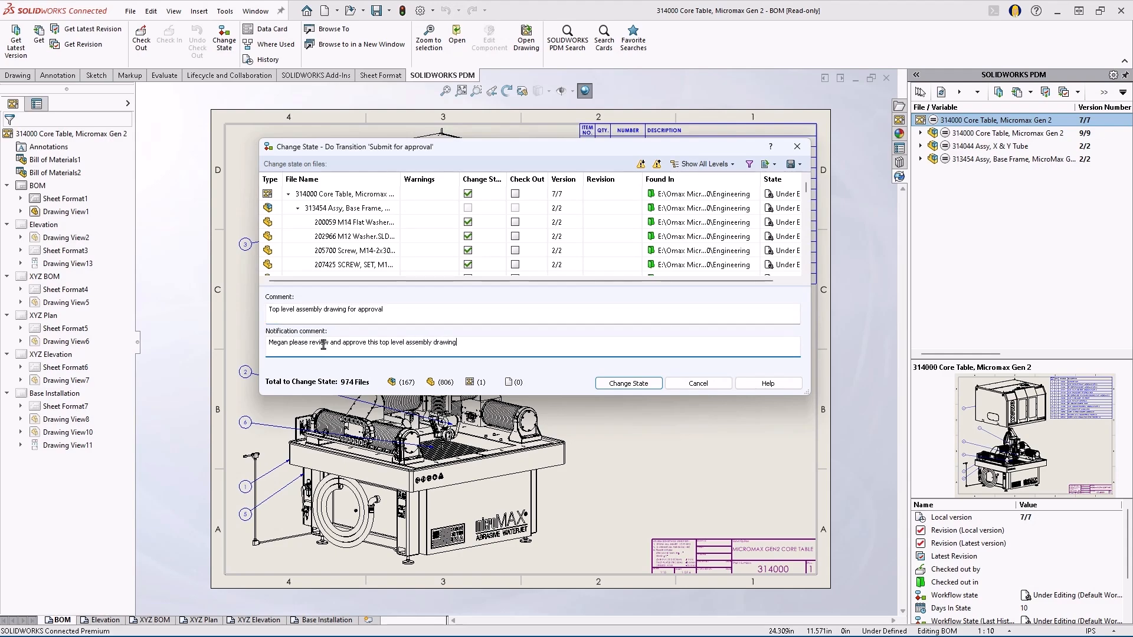
pyautogui.click(627, 382)
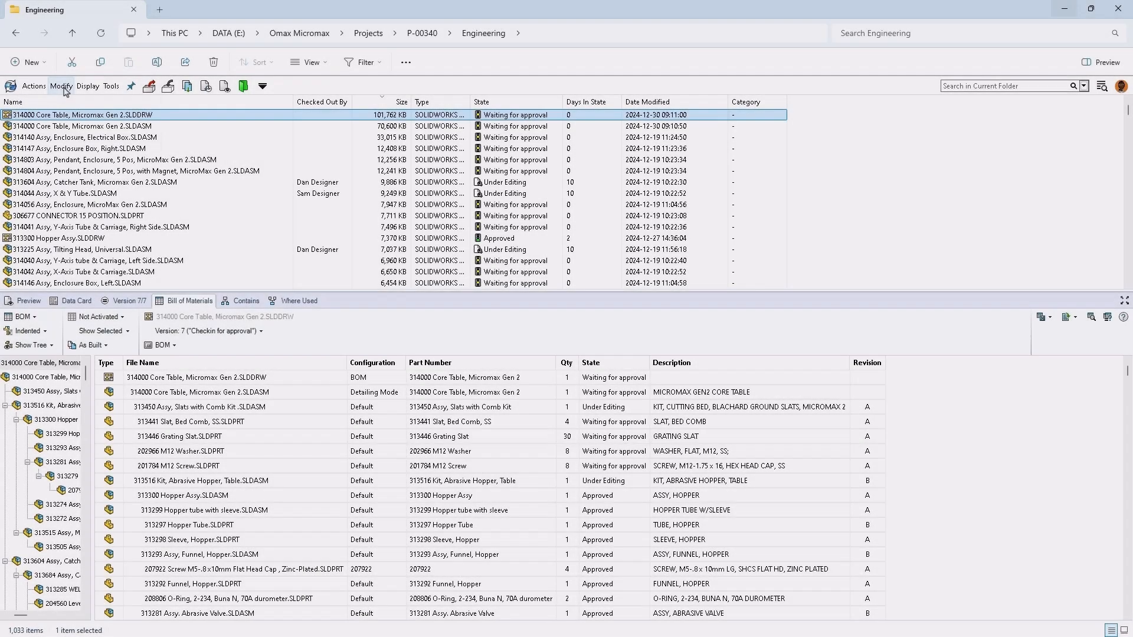
# Change the Core Table drawing's state again via Modify > Change State in Explorer.
pyautogui.click(61, 85)
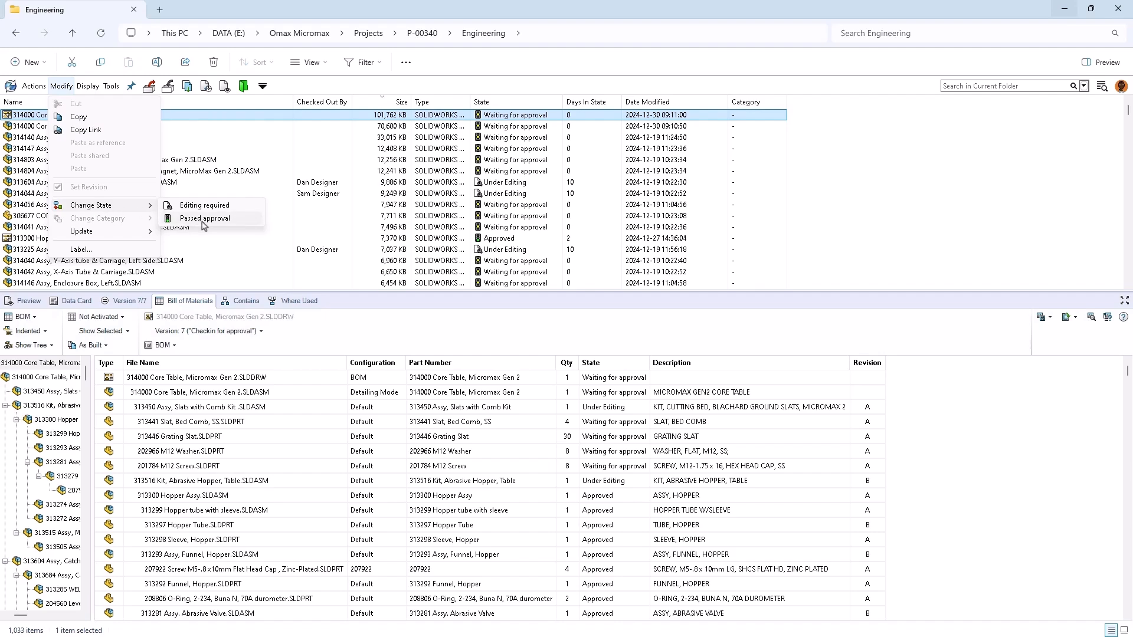
pyautogui.click(203, 218)
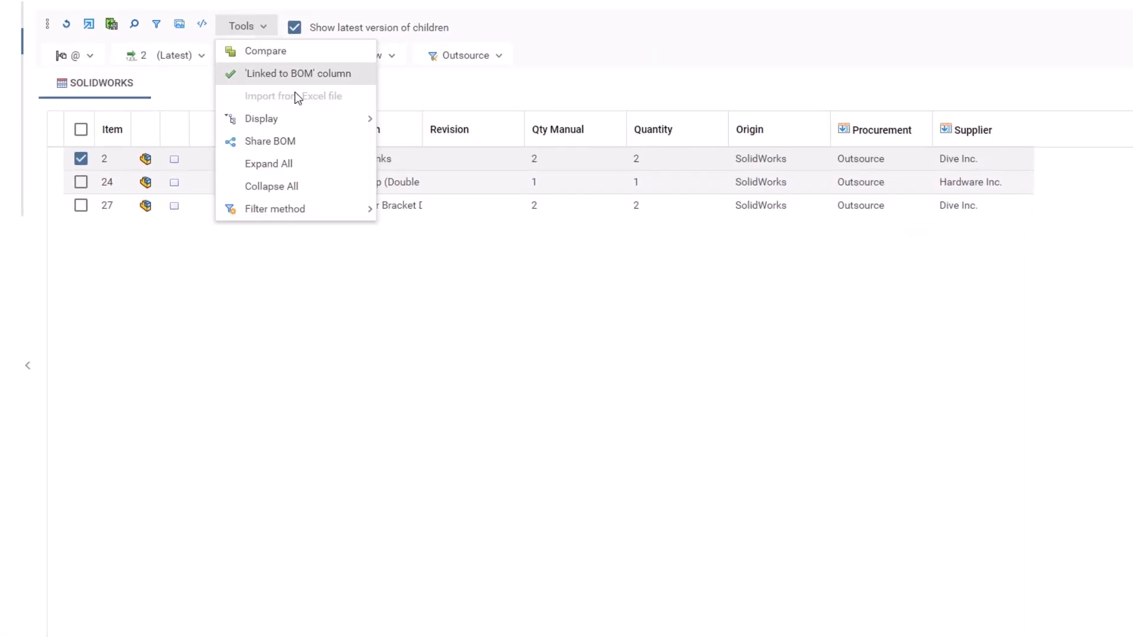
# Review the web BOM Tools menu and switch to the SW-100204 bill of materials.
pyautogui.click(269, 142)
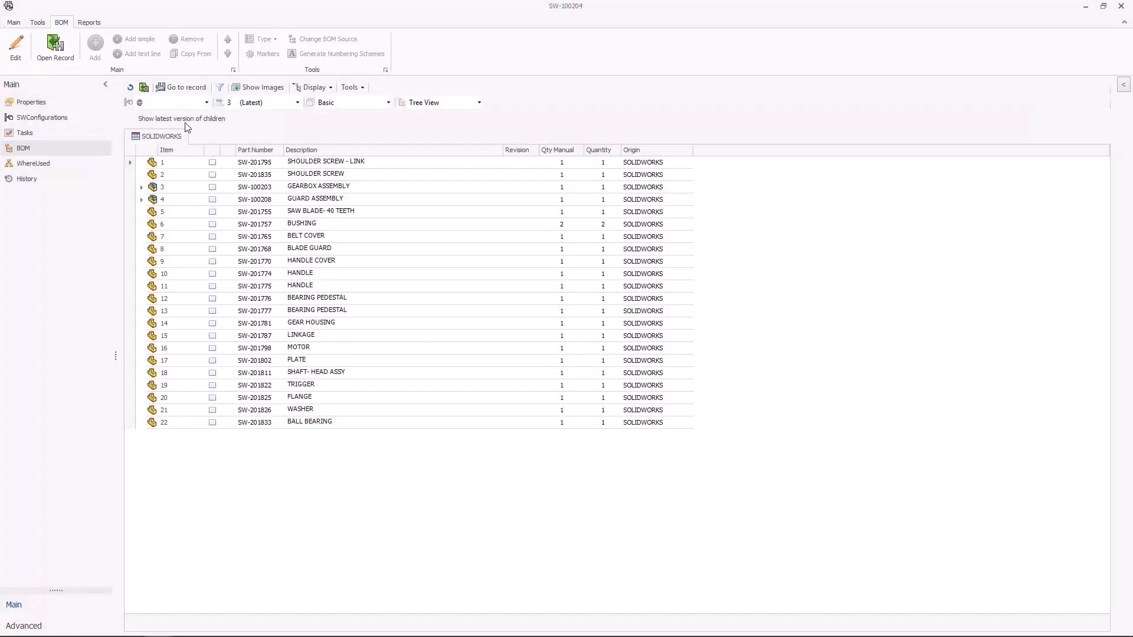
# Edit the BOM with images shown, browse Library records with thumbnails, and reach ECN-0016's Process view.
pyautogui.click(260, 87)
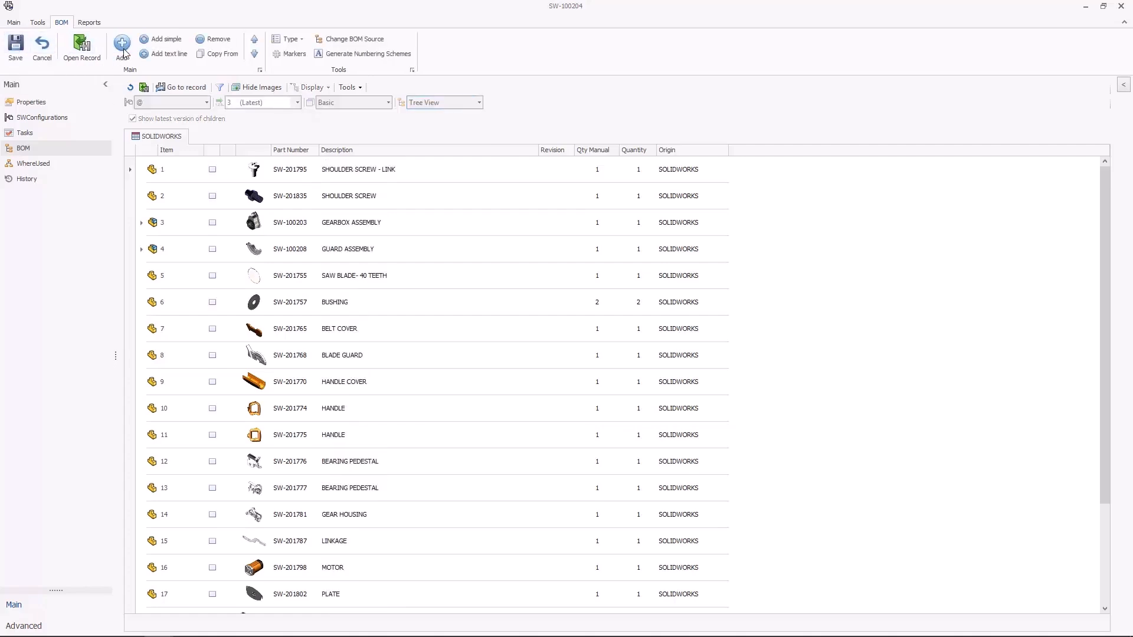
pyautogui.click(120, 42)
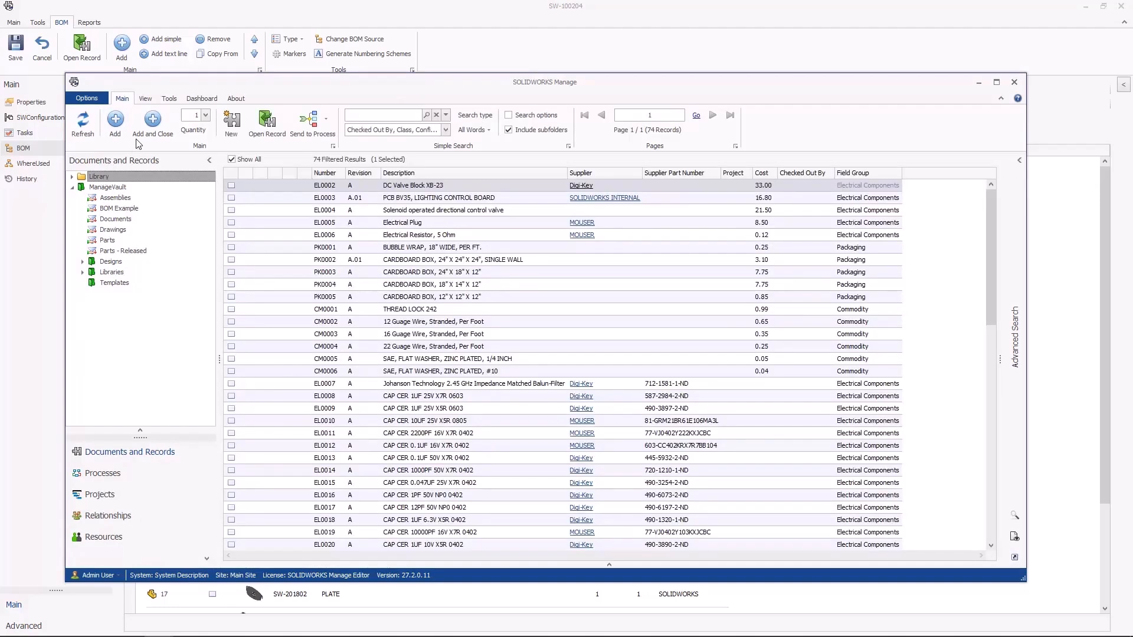
pyautogui.click(145, 98)
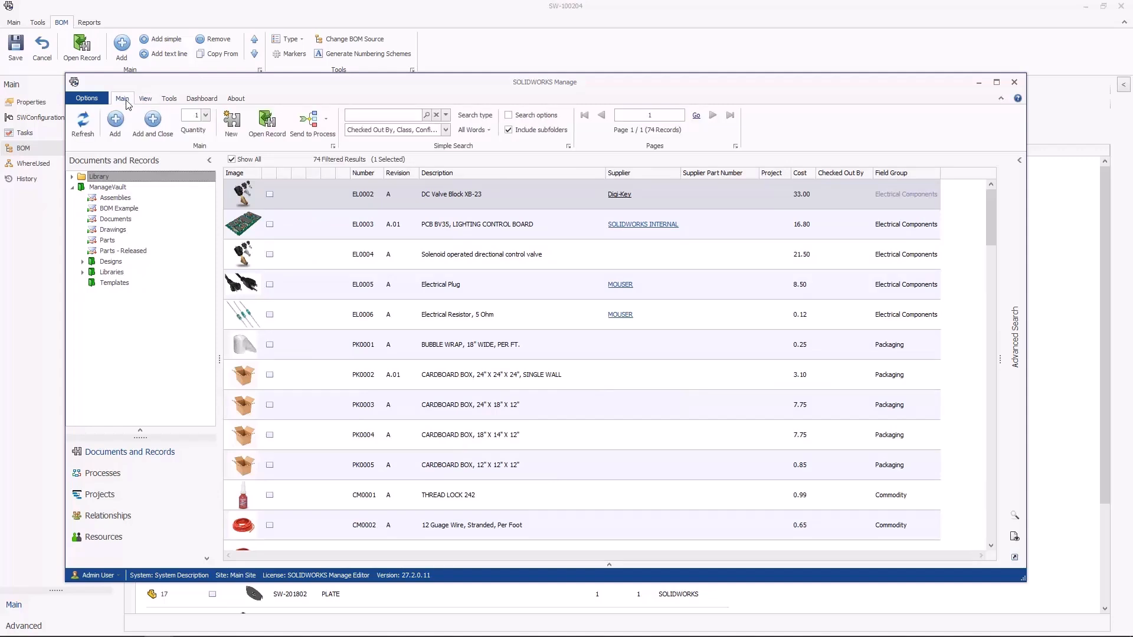
pyautogui.click(71, 176)
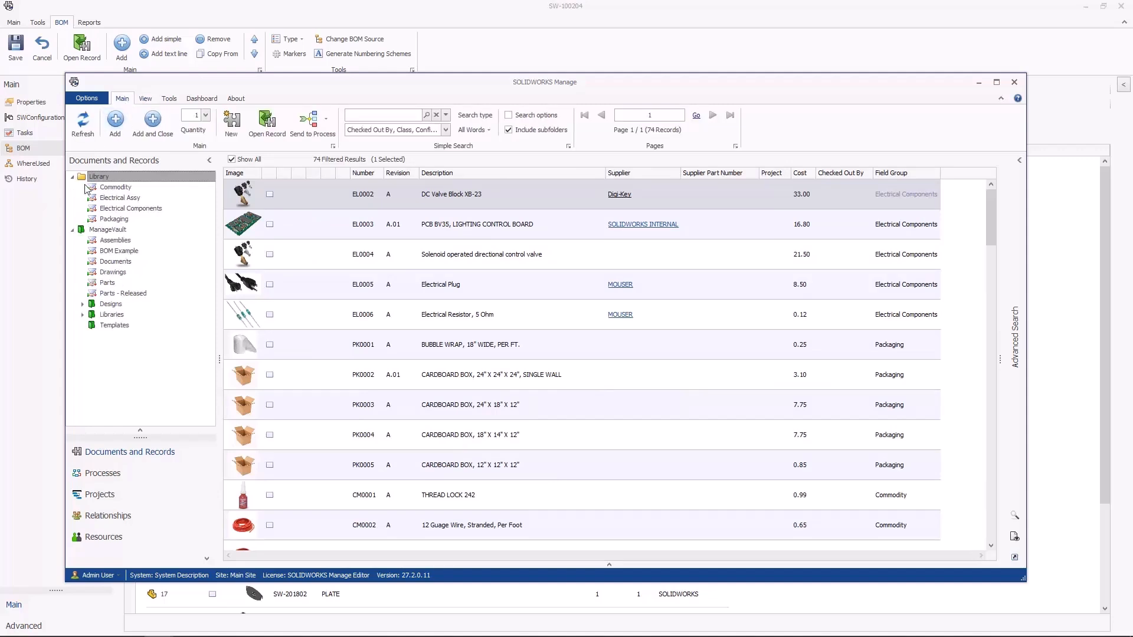
pyautogui.click(115, 186)
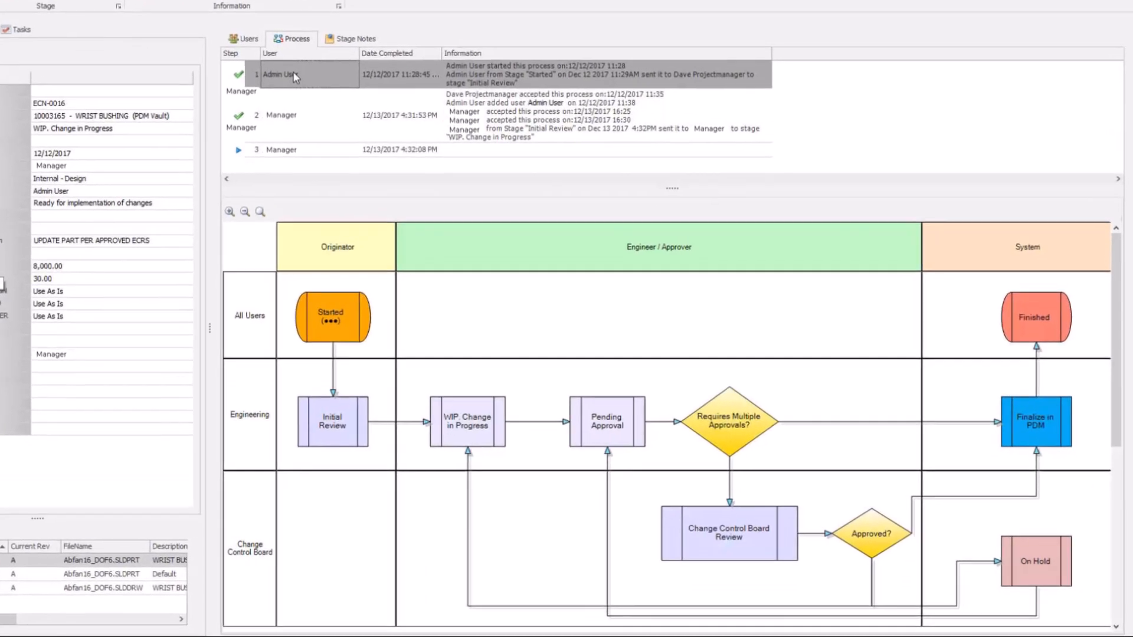
# In Workflow Designer, add a blank stage to Stage 1 and connect ECR Disposition to it.
pyautogui.scroll(-3)
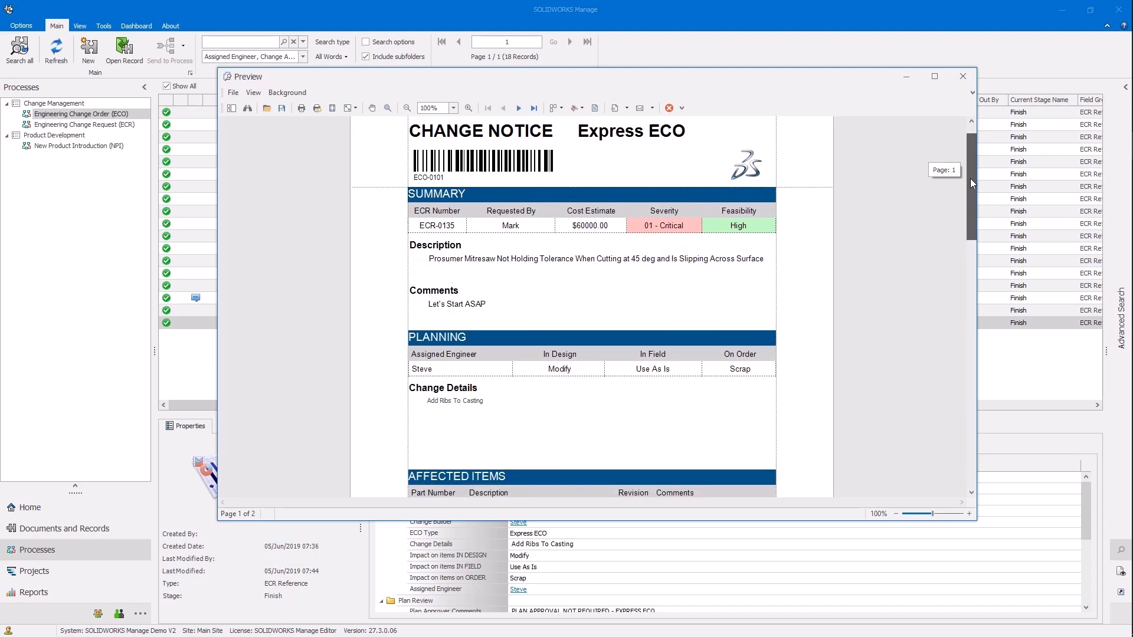
pyautogui.scroll(-3)
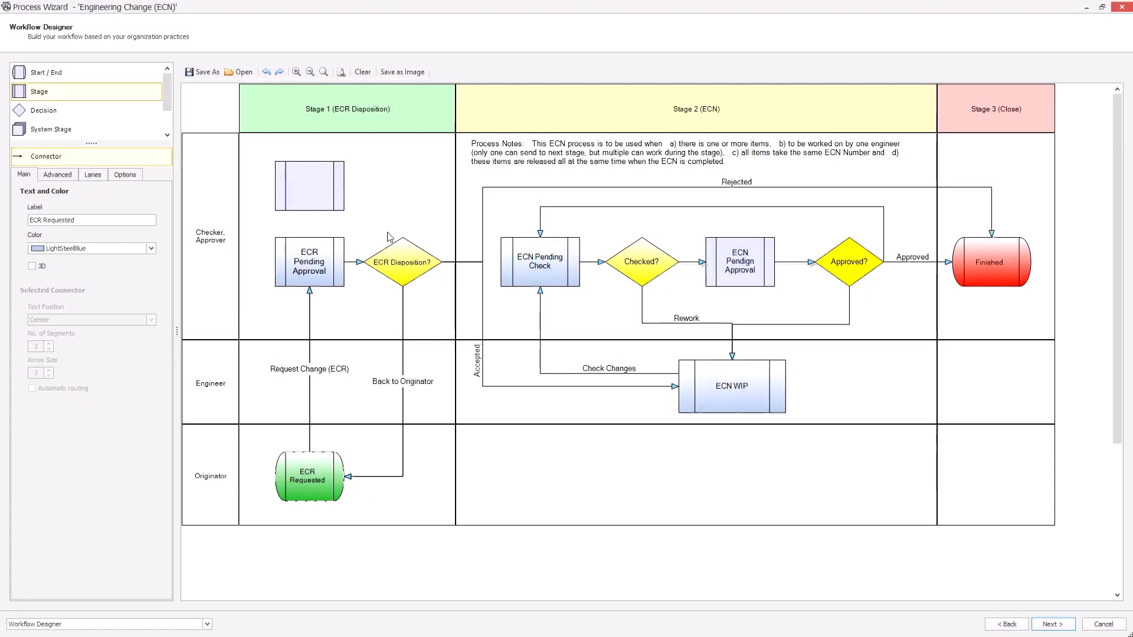
pyautogui.click(309, 185)
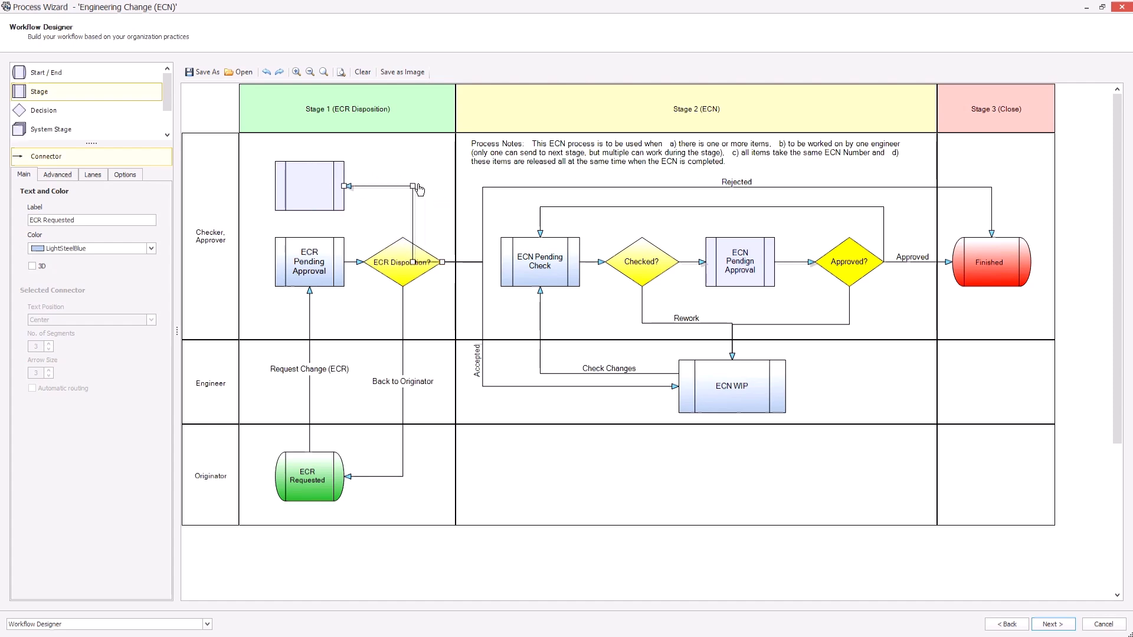
pyautogui.click(309, 187)
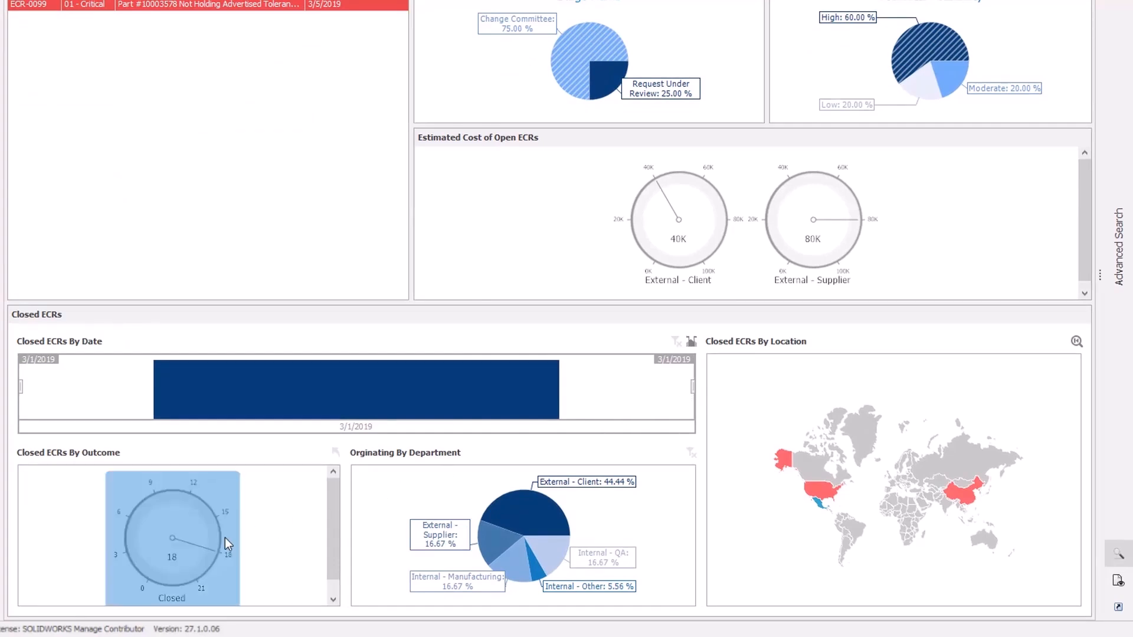
# Drill the Closed ECRs gauge into 14 Approved and 4 Rejected.
pyautogui.click(171, 555)
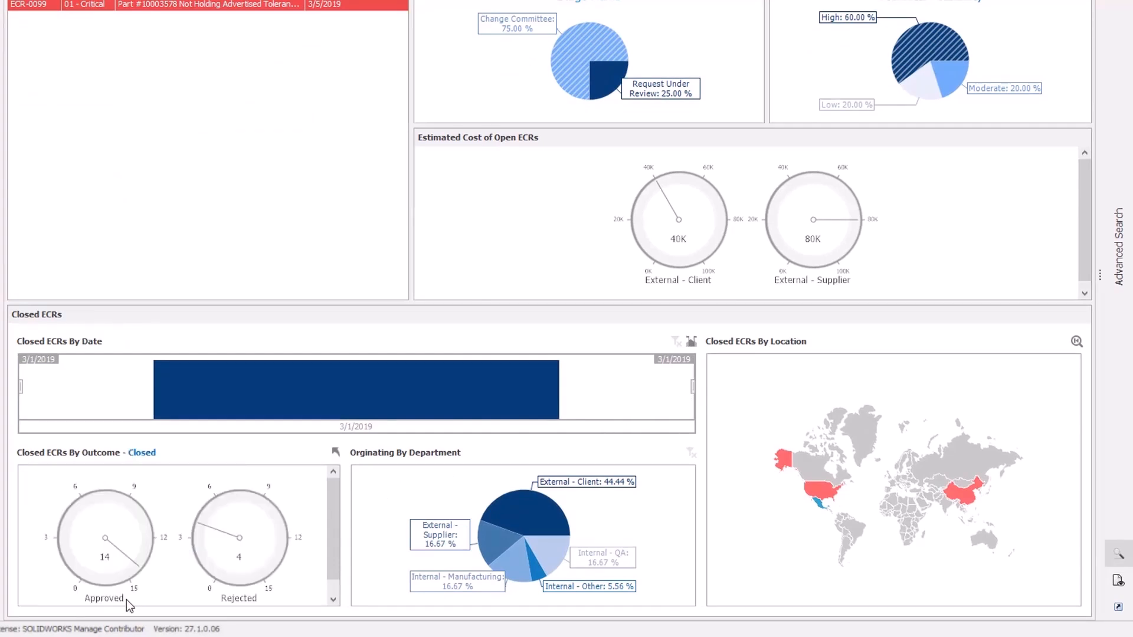
pyautogui.moveTo(259, 608)
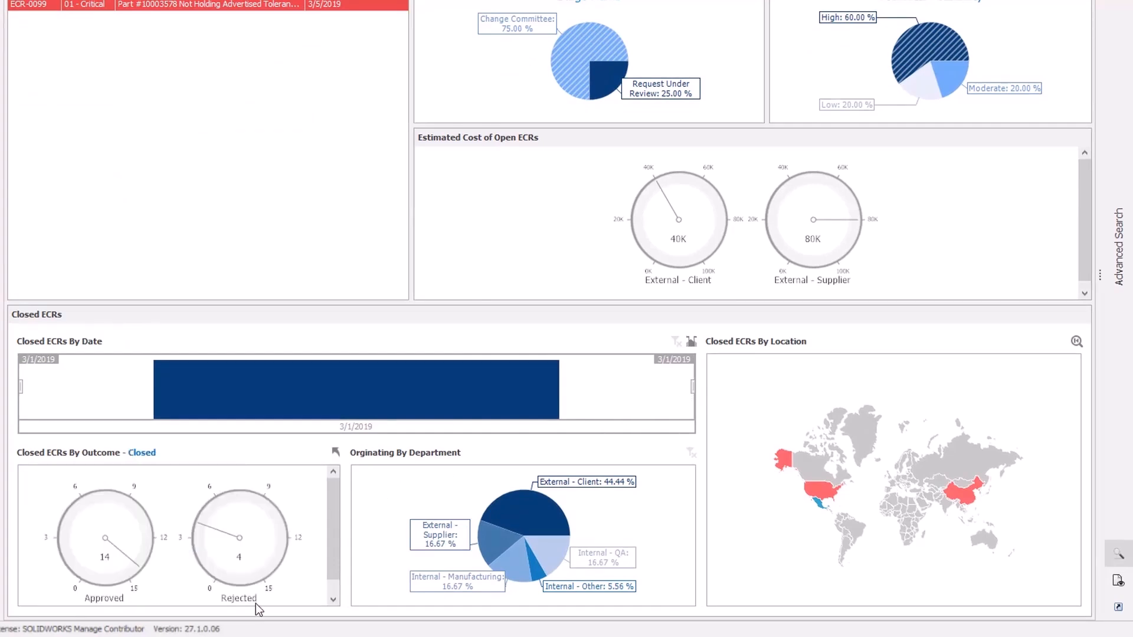
pyautogui.moveTo(755, 512)
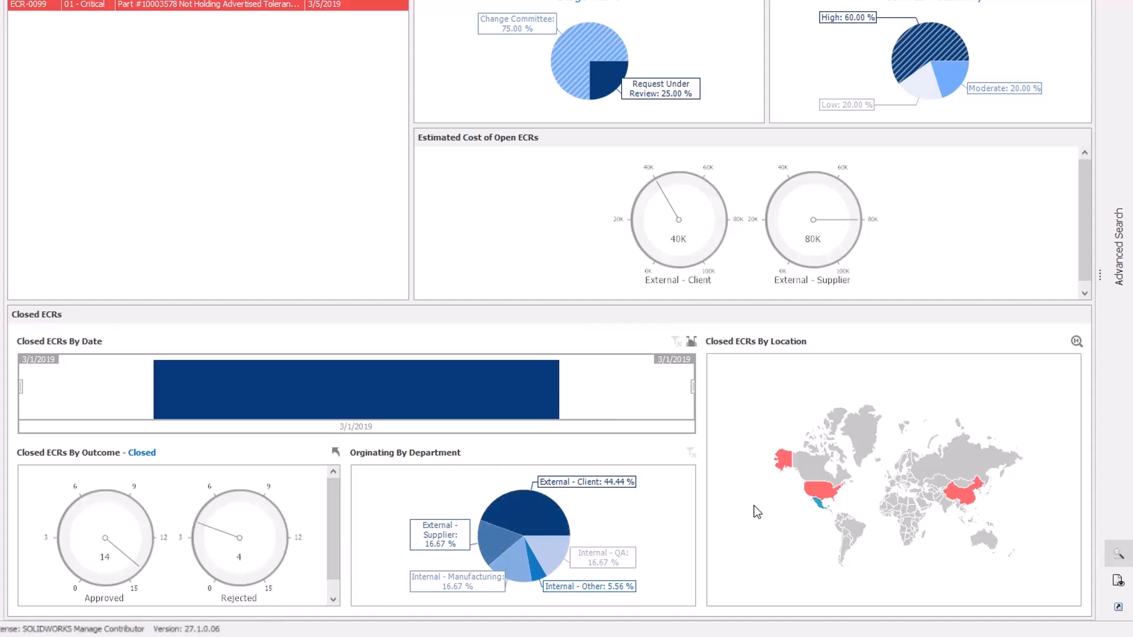